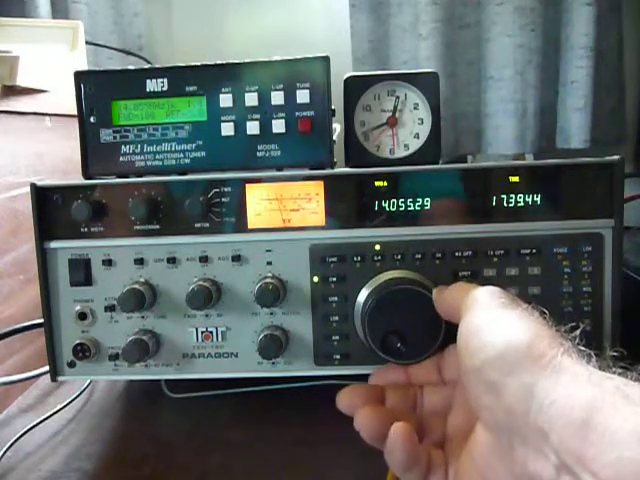
drag(410, 310, 390, 330)
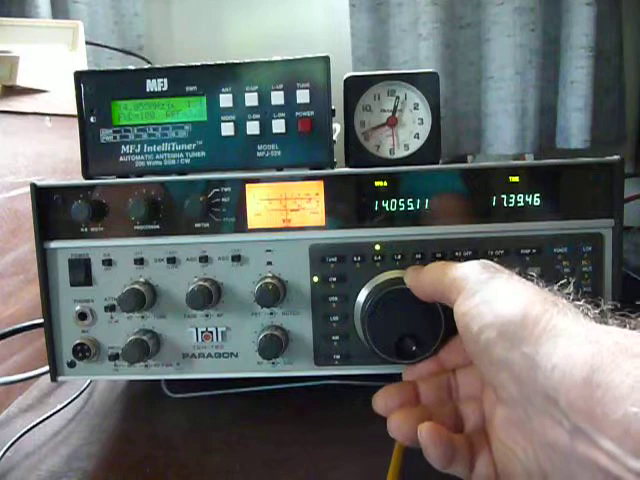